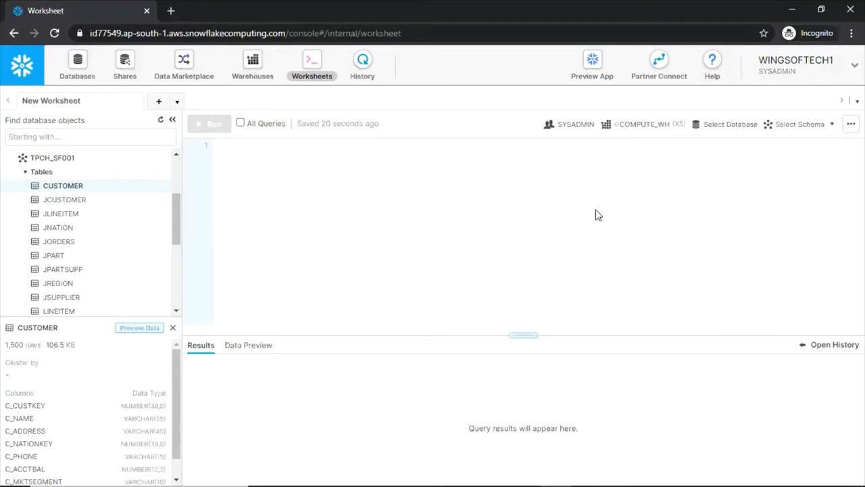
mouse_move(421, 192)
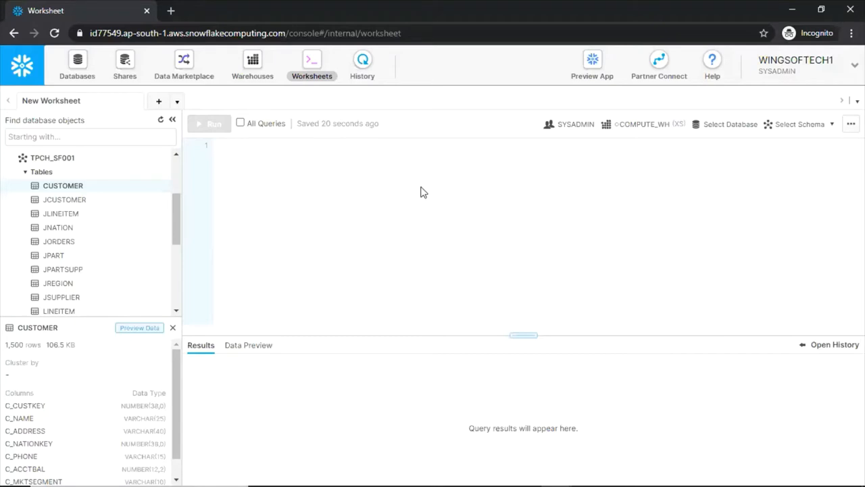
mouse_move(433, 121)
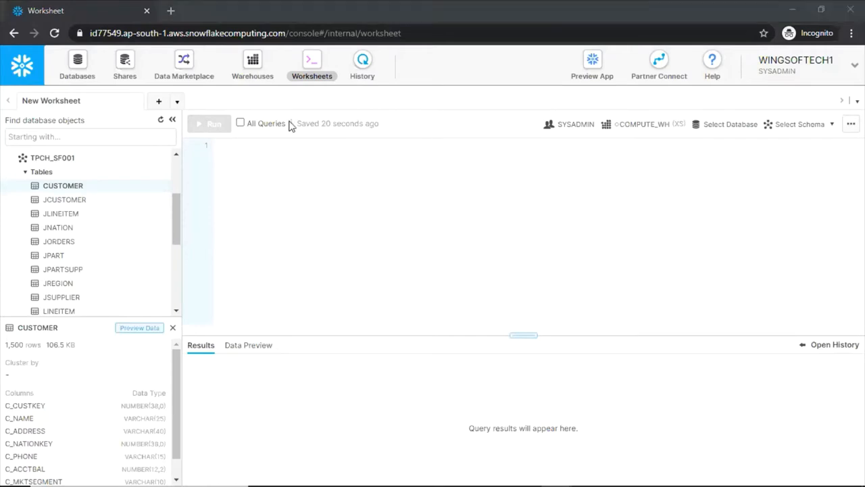
mouse_move(251, 65)
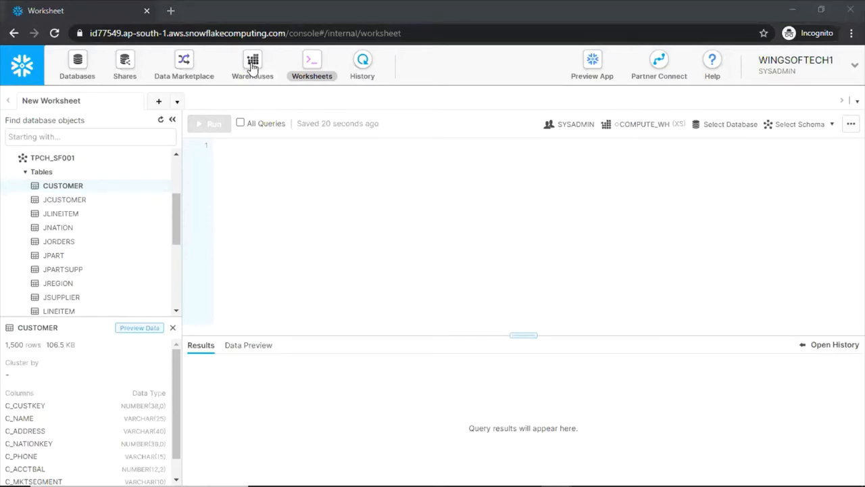
Show the Warehouses list, where COMPUTE_WH appears as Suspended
left_click(252, 65)
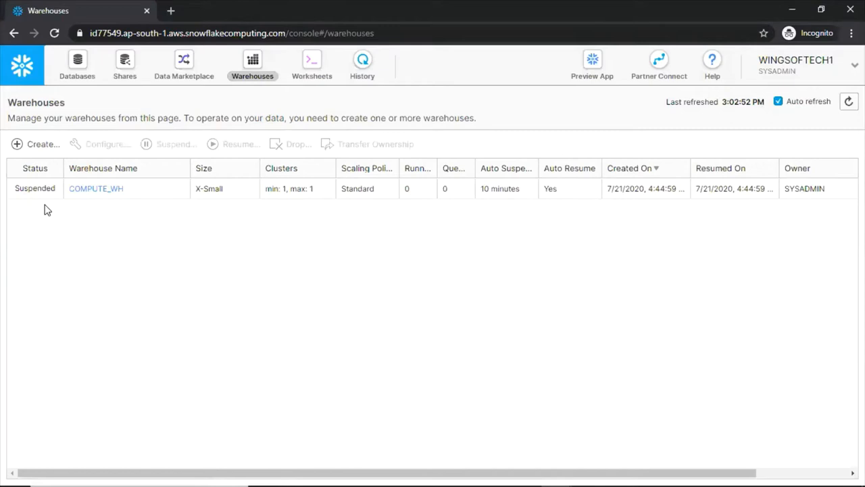
mouse_move(100, 208)
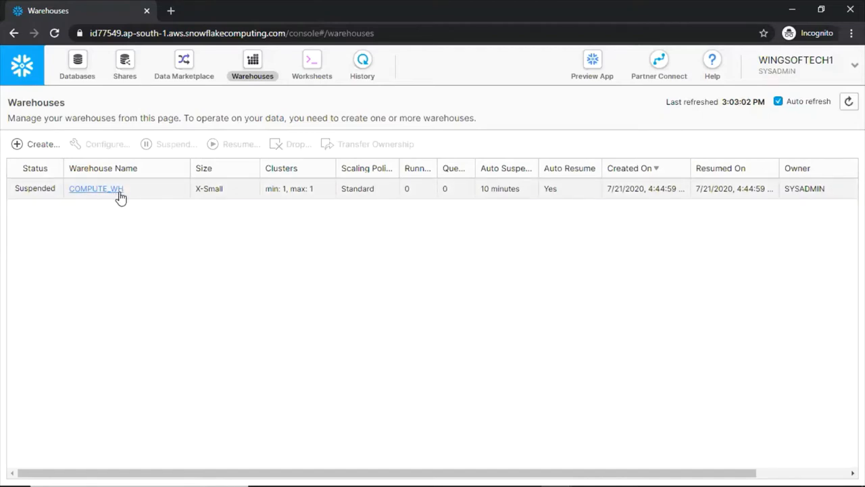
mouse_move(142, 195)
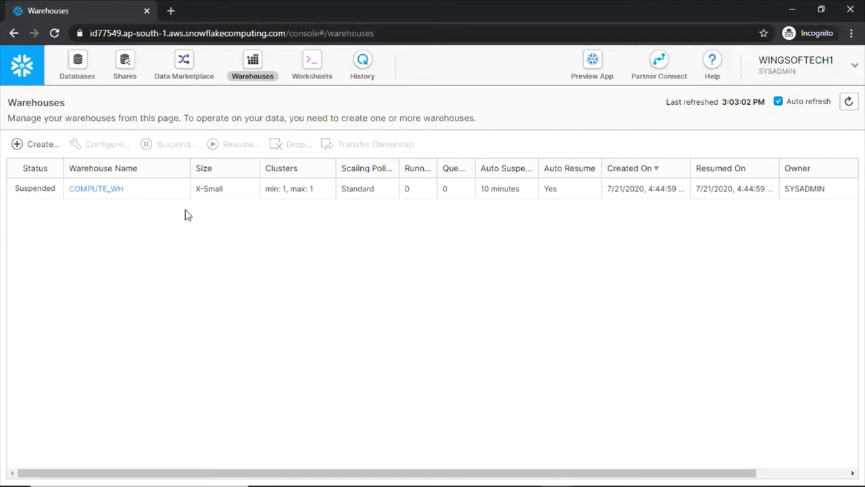
mouse_move(741, 196)
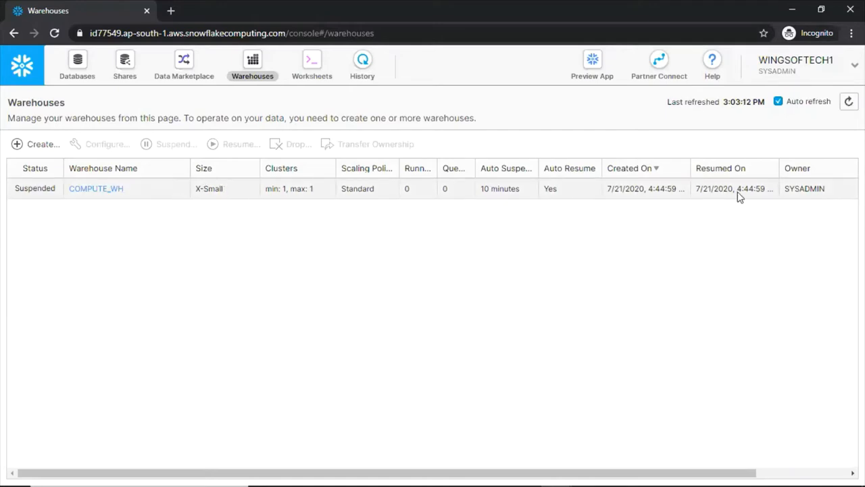
mouse_move(319, 195)
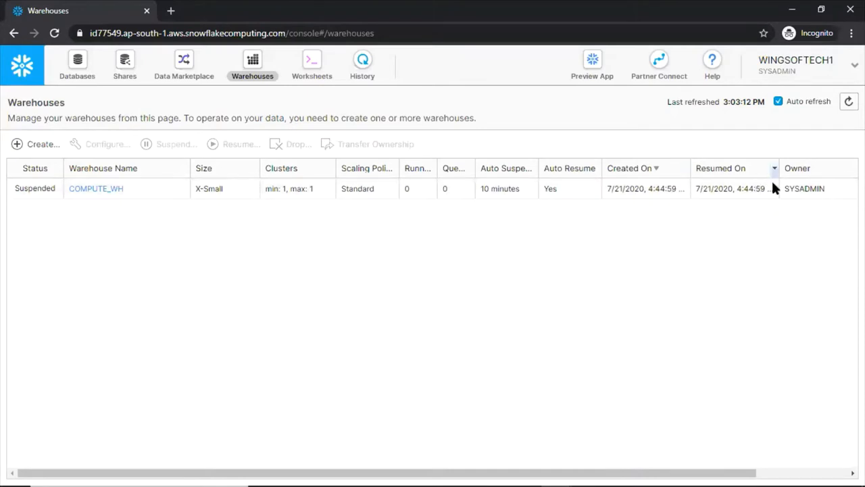
mouse_move(278, 214)
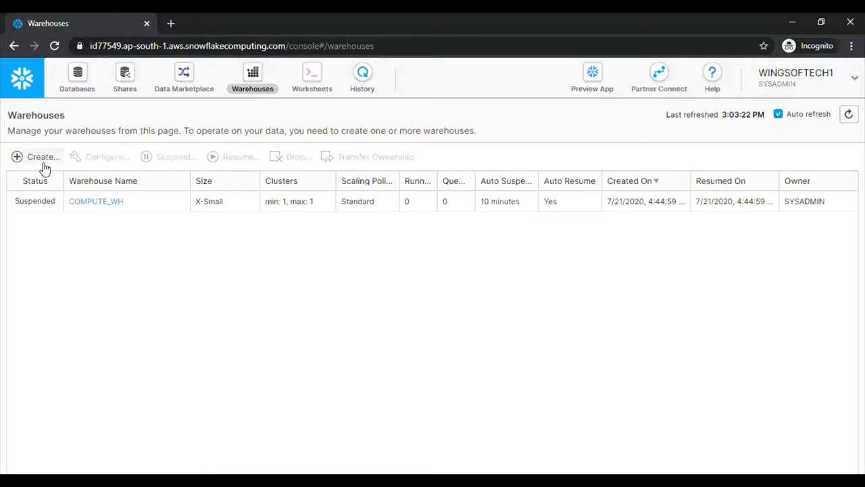
Start a new warehouse via Create…, leaving the form at its defaults (X-Large, clusters 1–2)
left_click(38, 157)
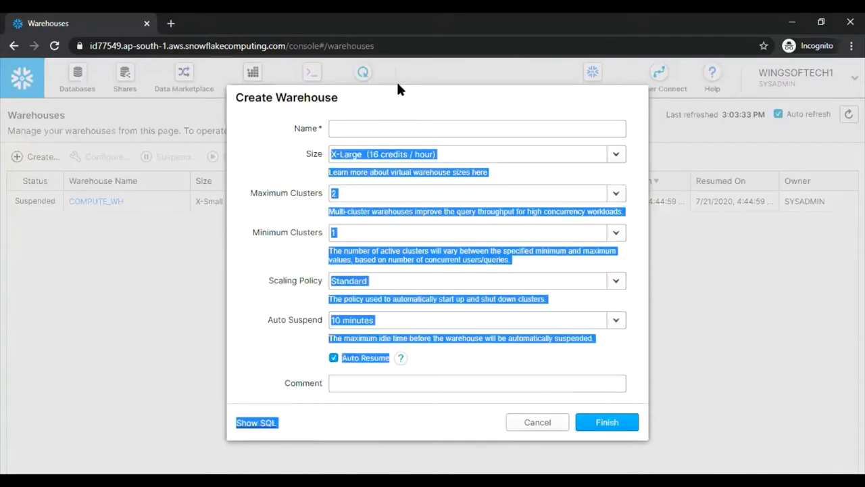
left_click(476, 128)
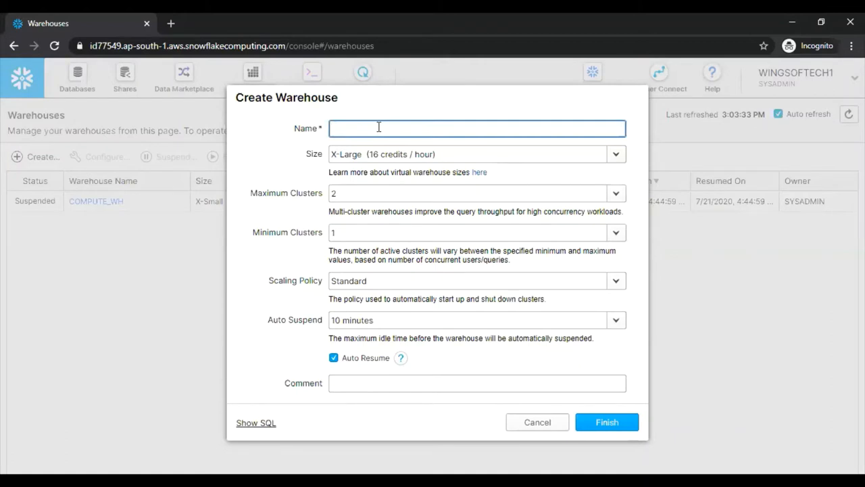
mouse_move(390, 149)
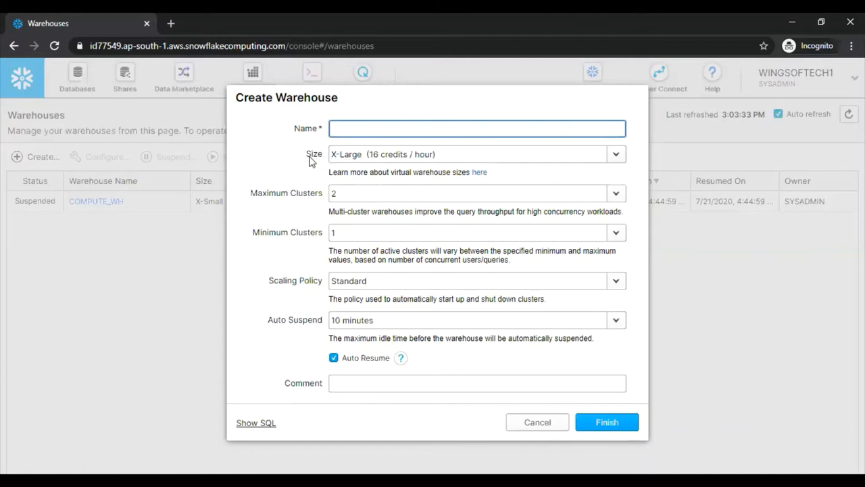
left_click(476, 127)
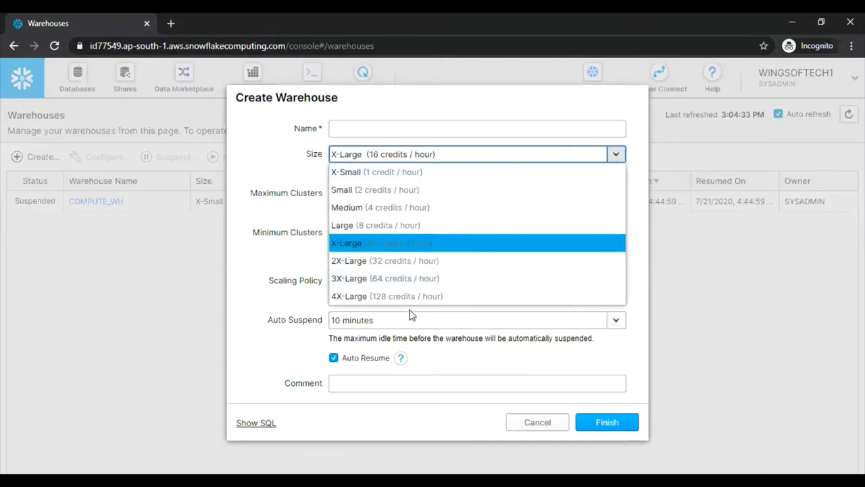
mouse_move(424, 296)
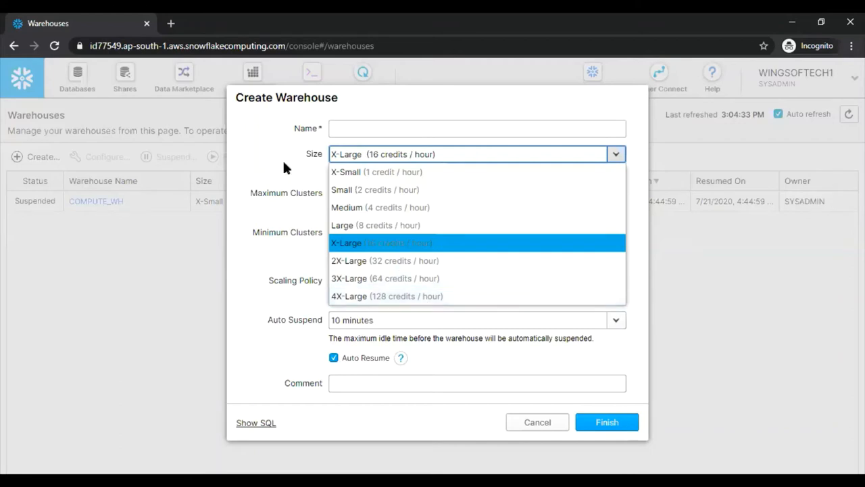
left_click(381, 244)
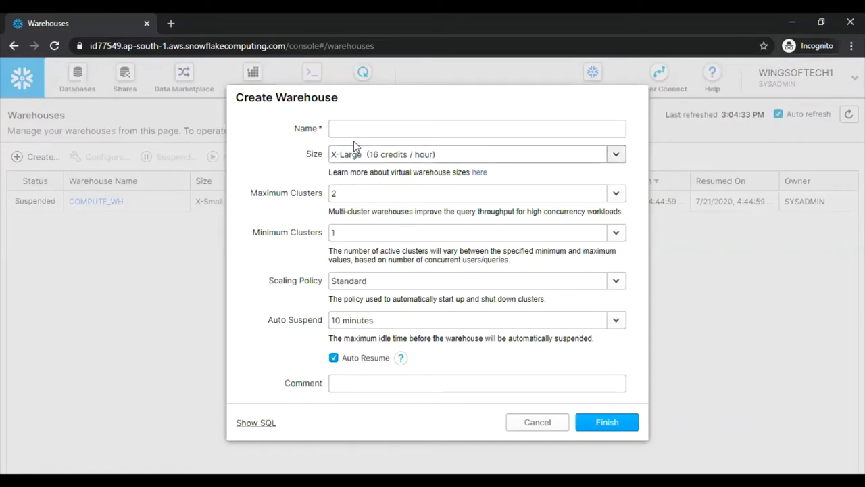
Name the new warehouse WAREHOUSE1 and bring up the size choices
left_click(476, 127)
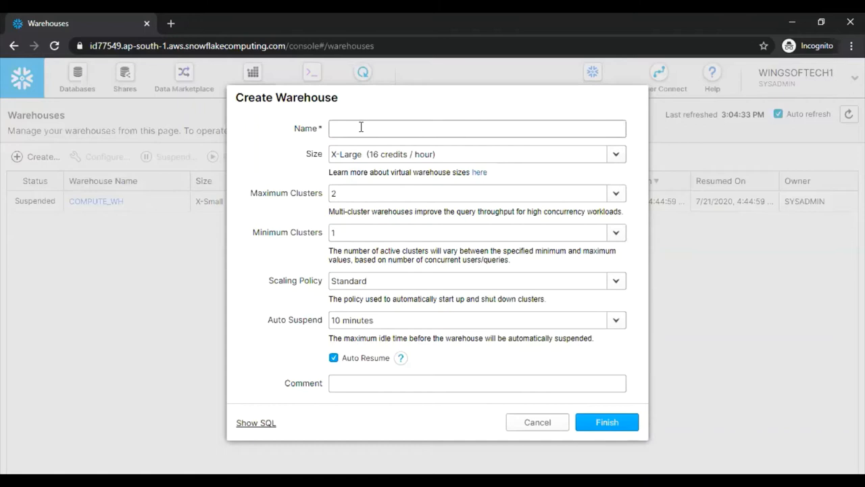
left_click(475, 128)
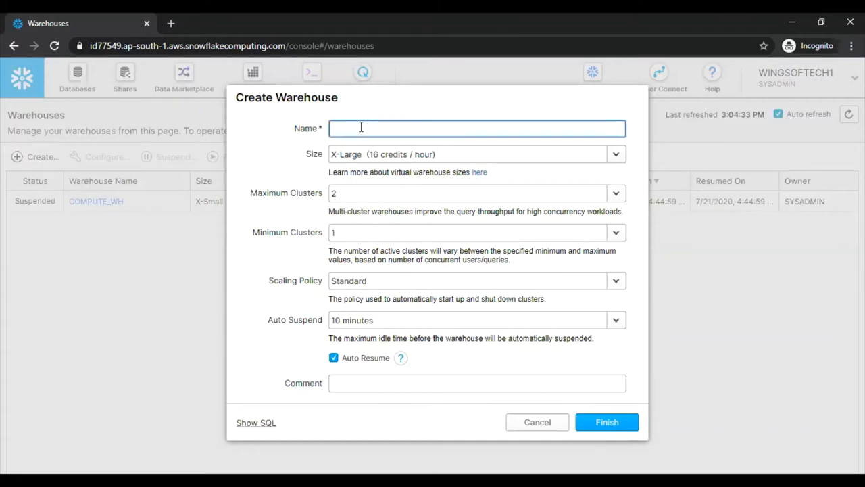
type("WAREHOUSE1")
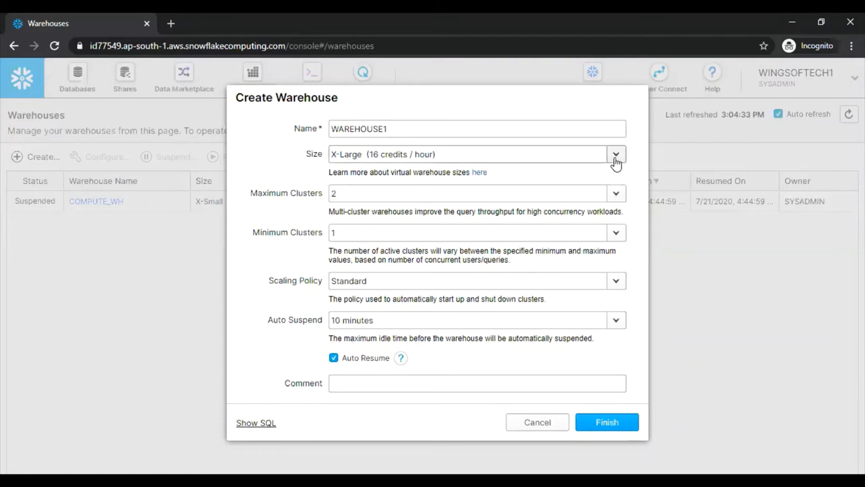
left_click(617, 155)
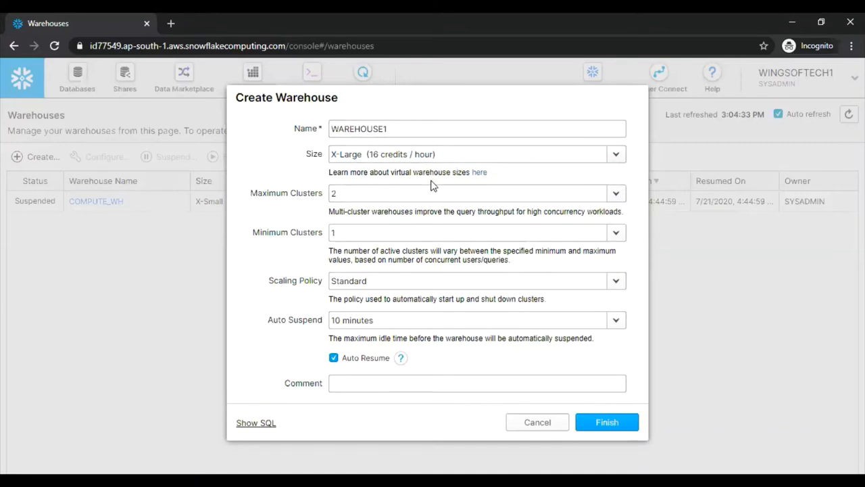
left_click(614, 154)
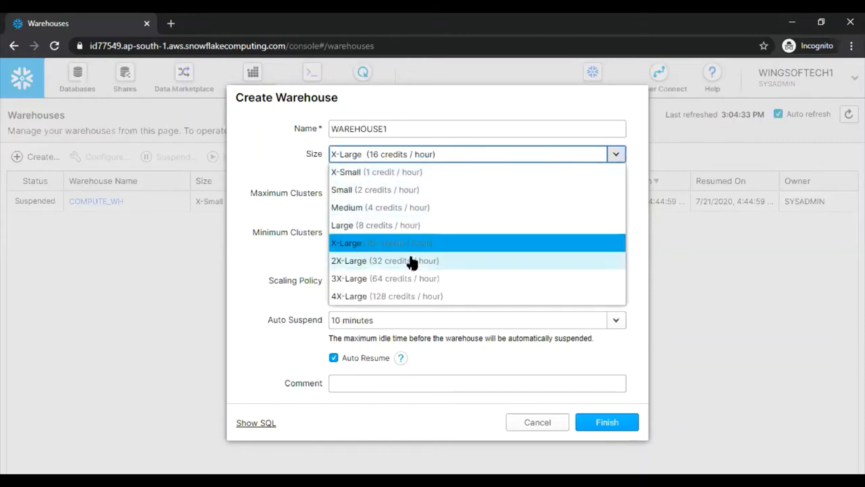
mouse_move(417, 171)
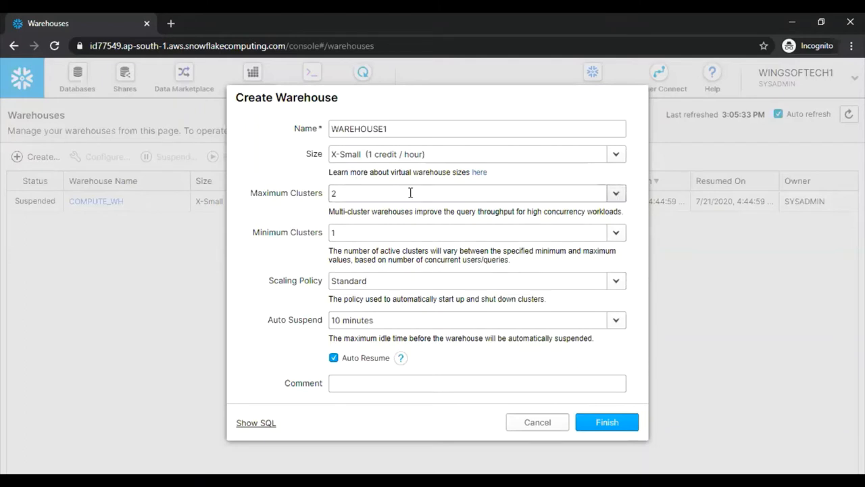
Choose X-Small (1 credit per hour) as the warehouse size
left_click(474, 233)
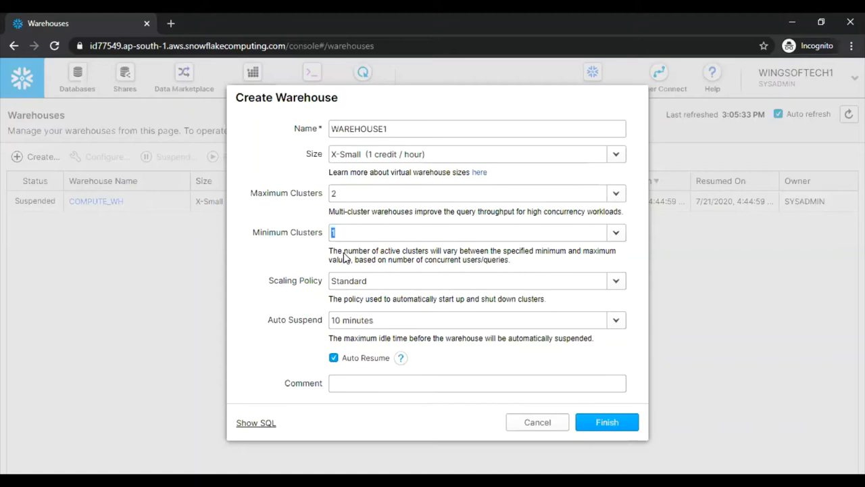
mouse_move(291, 257)
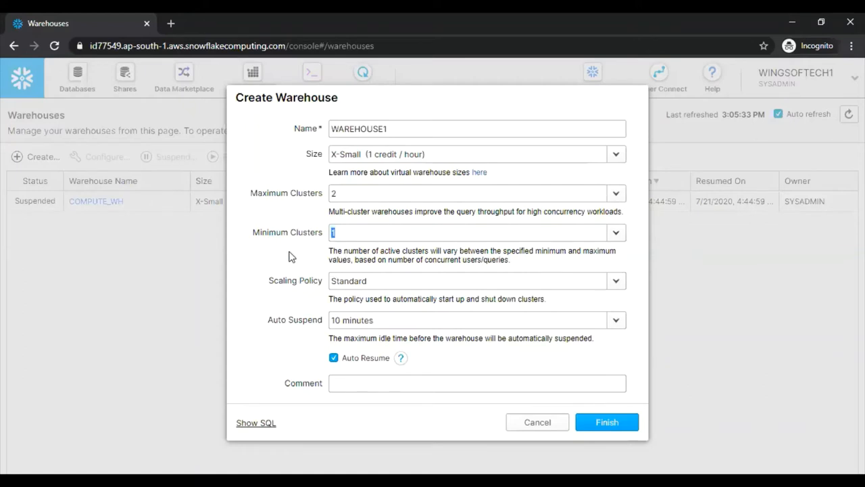
mouse_move(330, 214)
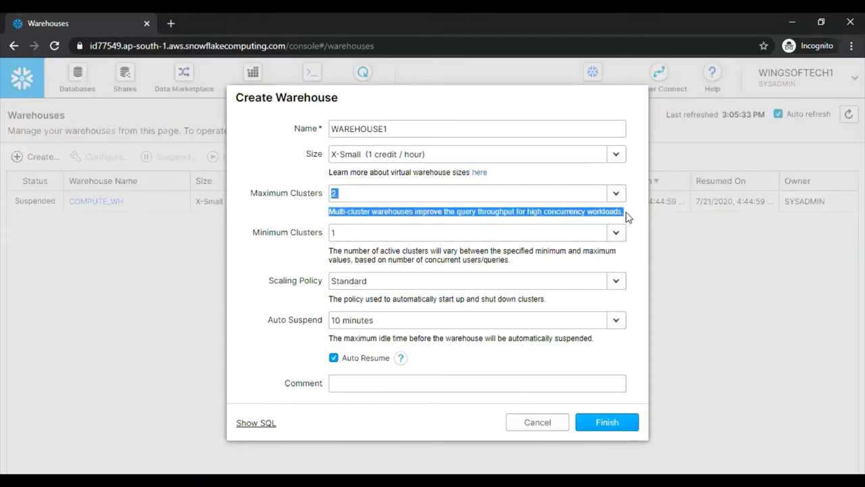
mouse_move(389, 219)
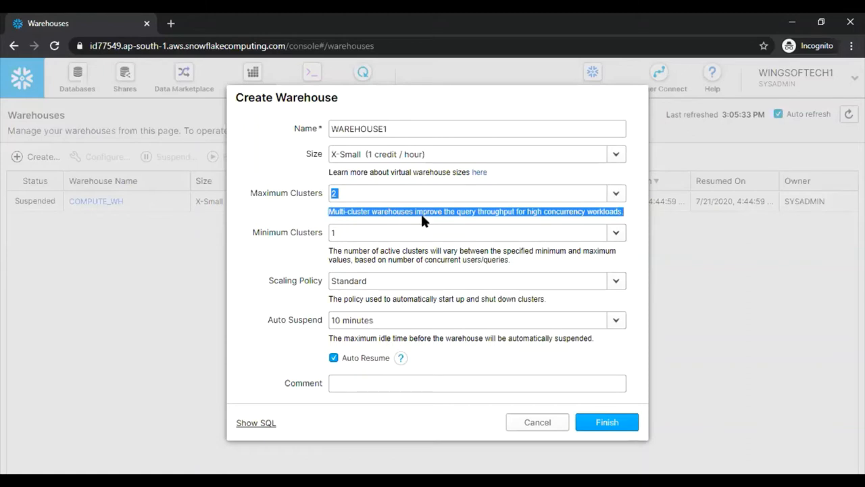
mouse_move(620, 227)
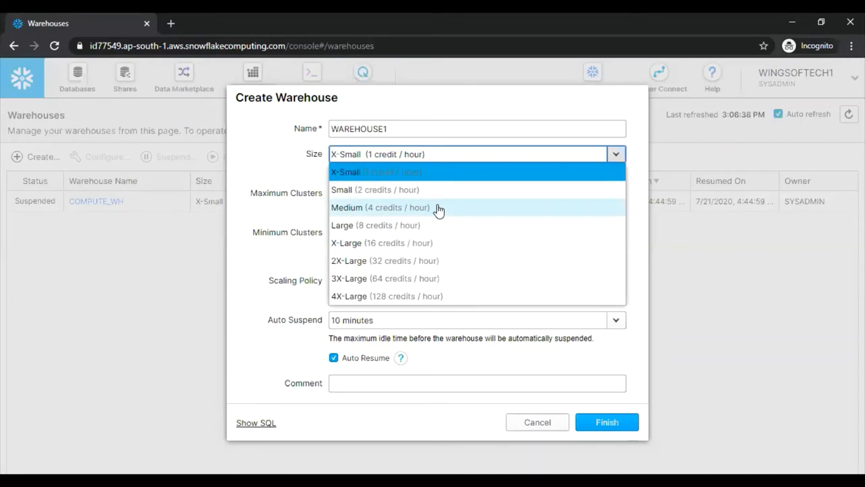
mouse_move(412, 260)
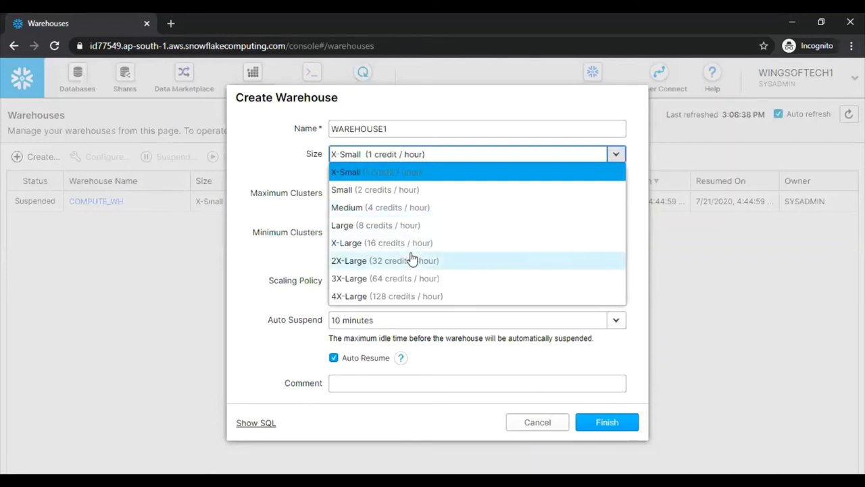
mouse_move(400, 284)
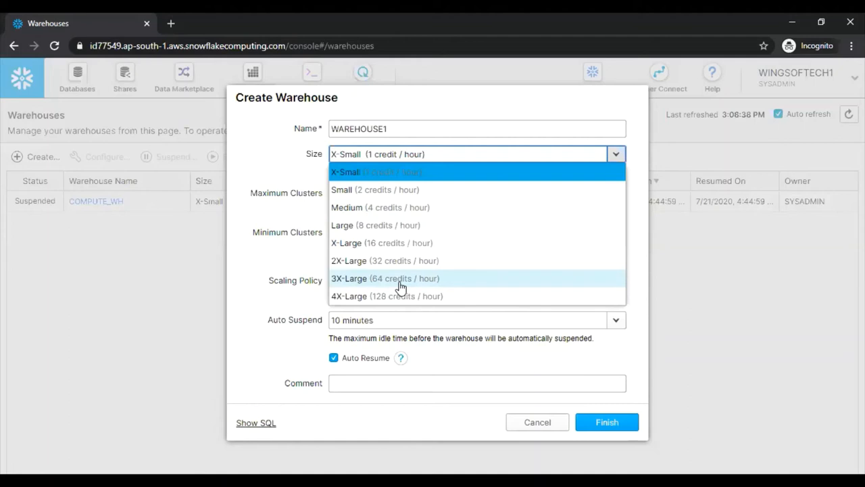
Make the warehouse 3X-Large (64 credits/hour) with Economy scaling, clusters left at 1–2
left_click(385, 279)
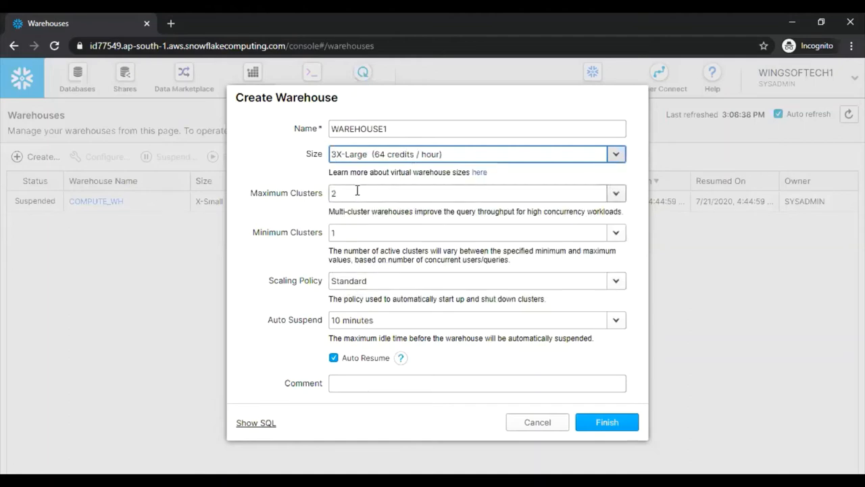
left_click(474, 192)
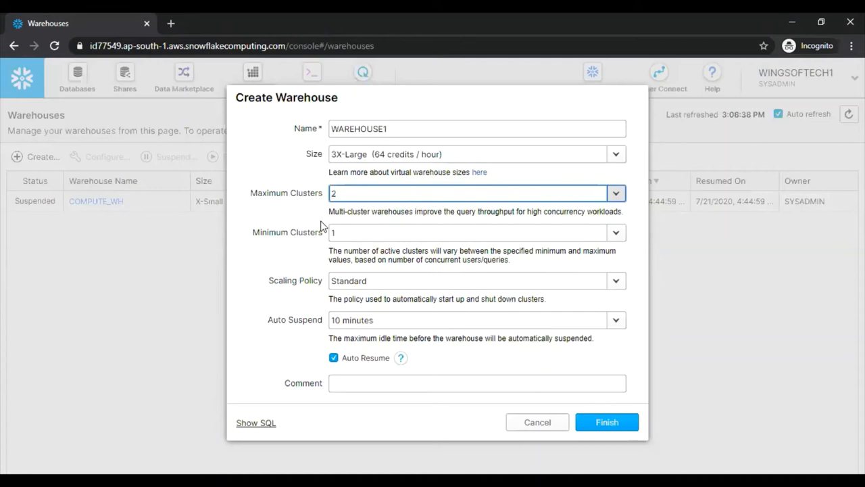
left_click(473, 232)
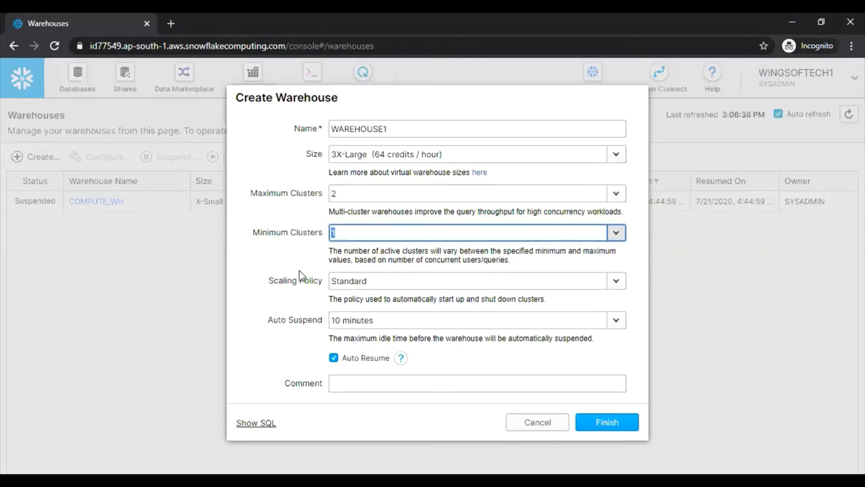
mouse_move(436, 198)
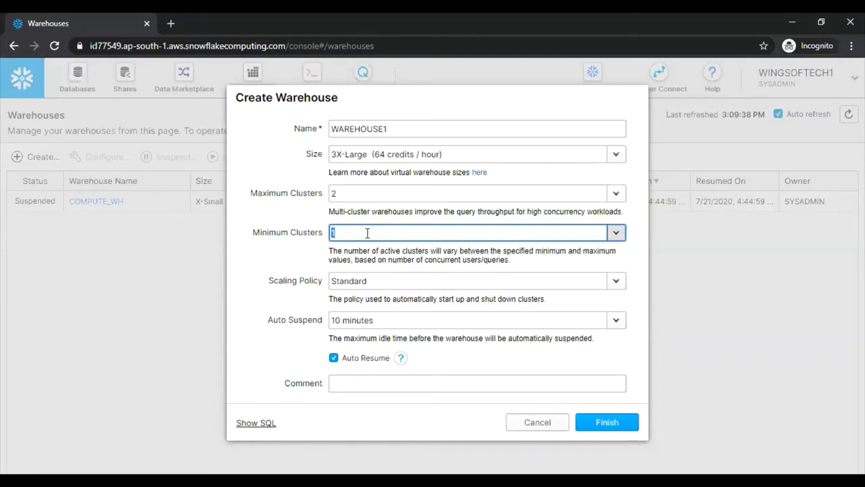
mouse_move(362, 223)
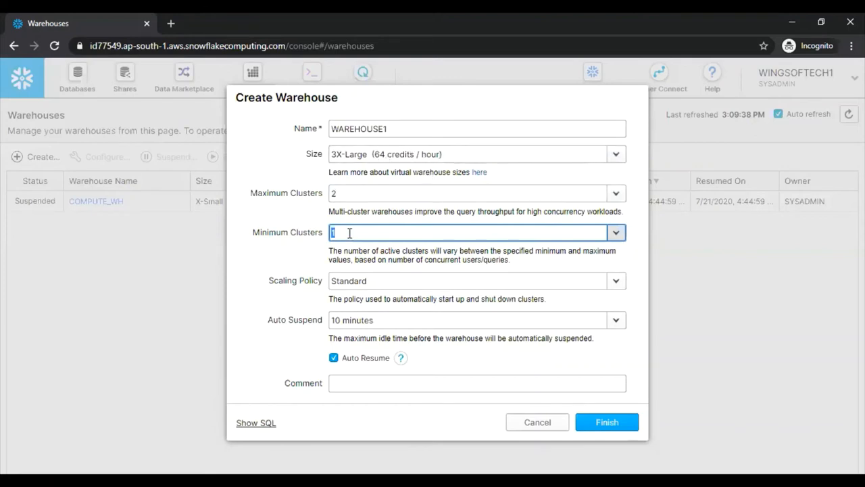
left_click(615, 233)
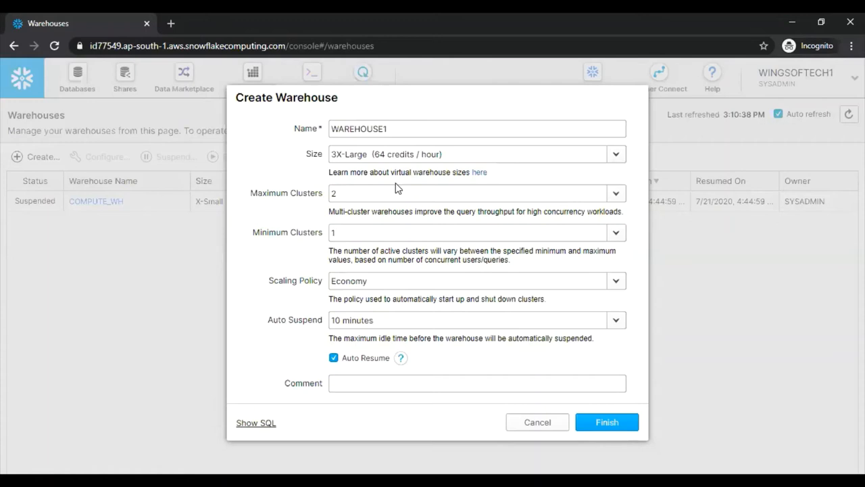
mouse_move(403, 181)
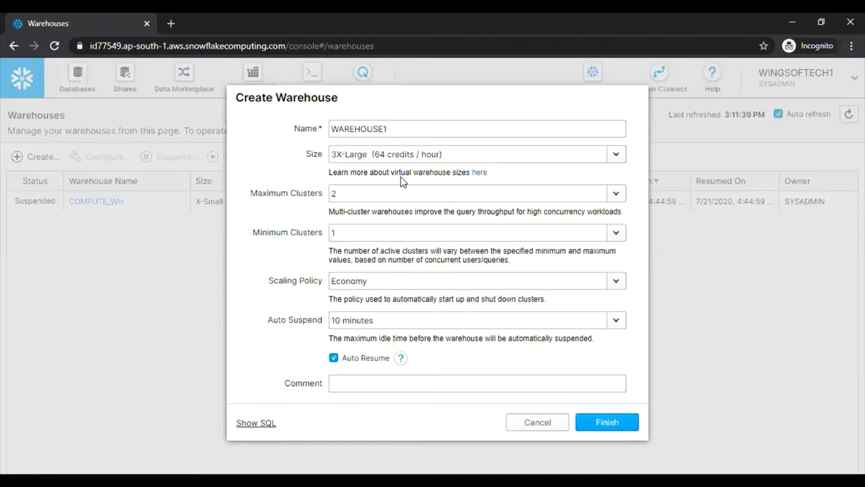
left_click(476, 383)
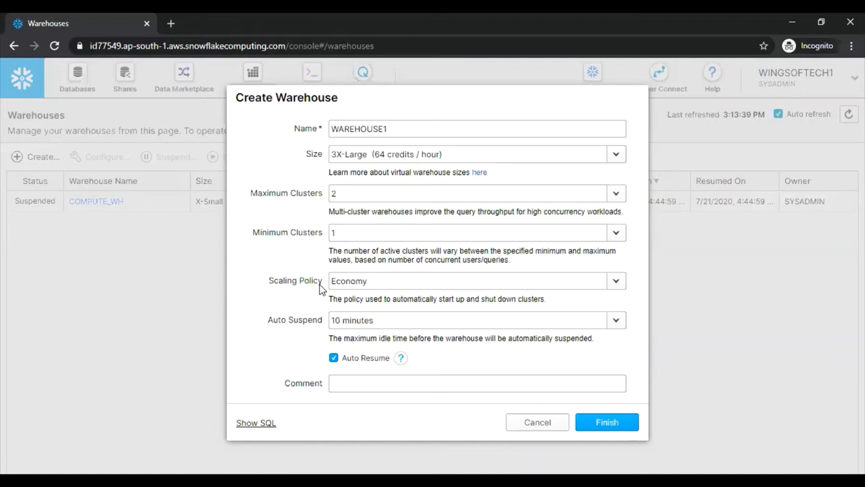
Switch the scaling policy from Economy back to Standard
left_click(615, 280)
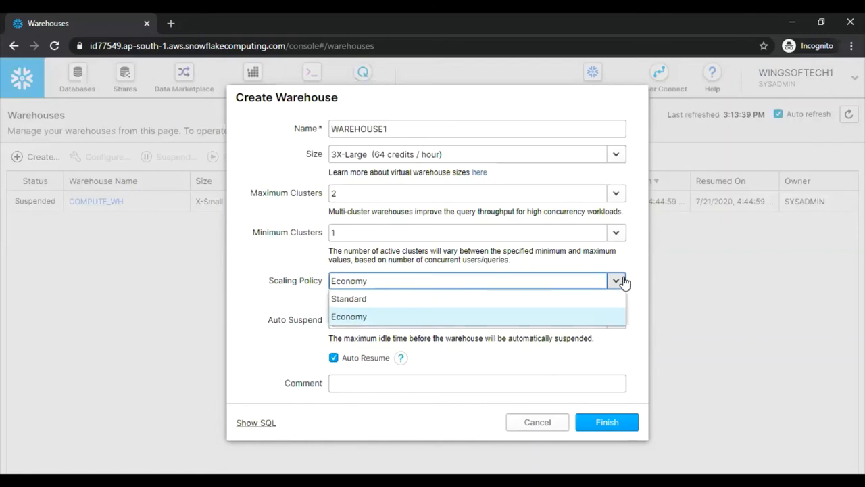
mouse_move(561, 299)
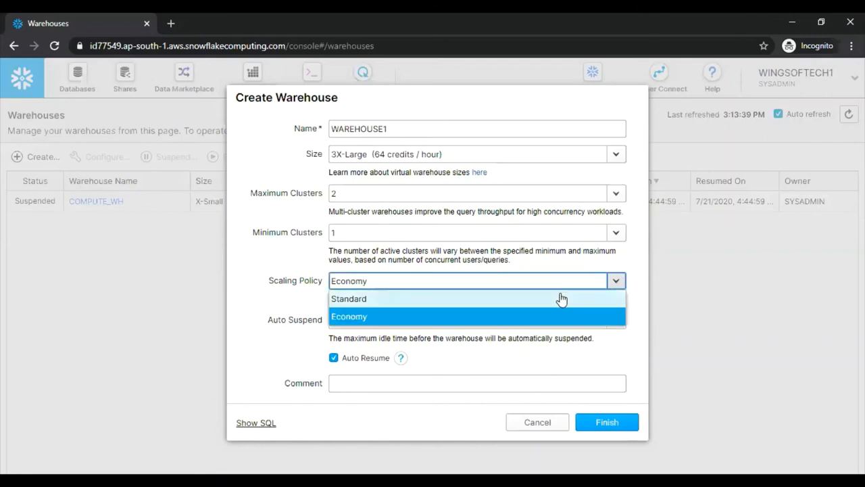
left_click(349, 317)
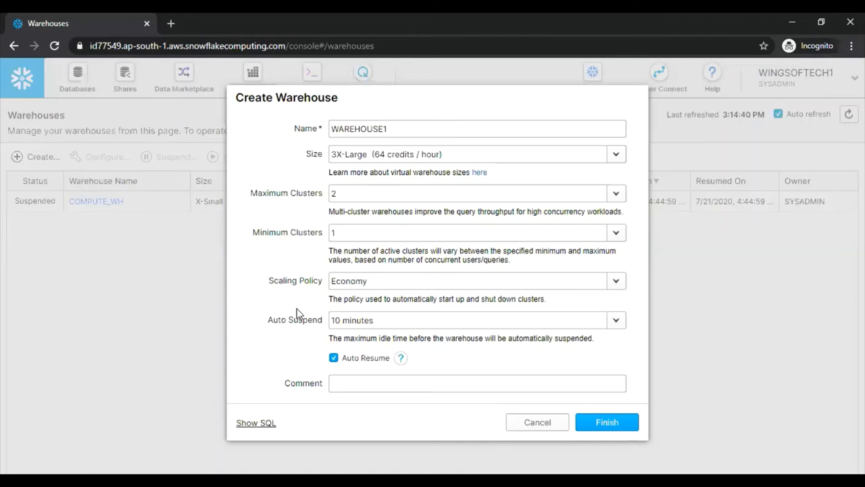
mouse_move(614, 283)
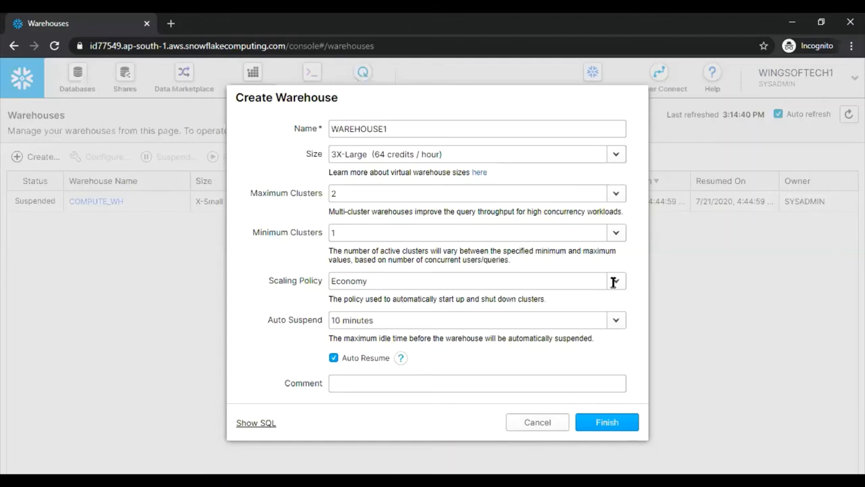
left_click(476, 280)
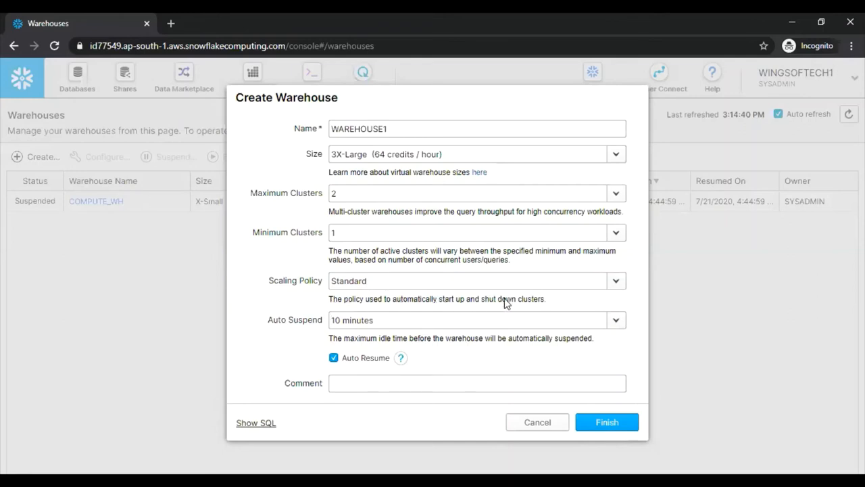
mouse_move(555, 305)
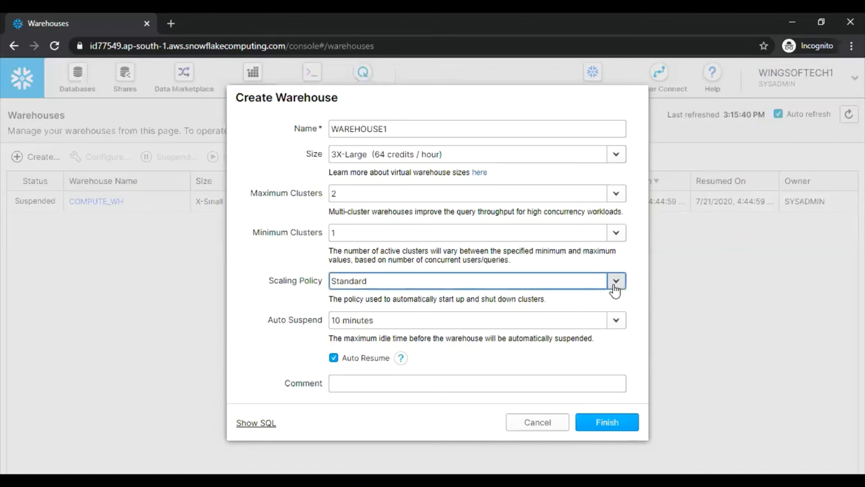
Try Economy once more, then settle the scaling policy on Standard
left_click(349, 280)
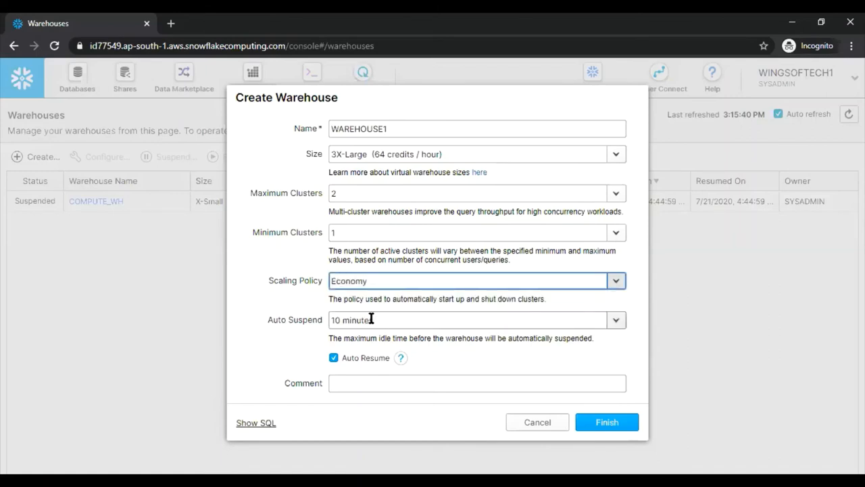
mouse_move(382, 317)
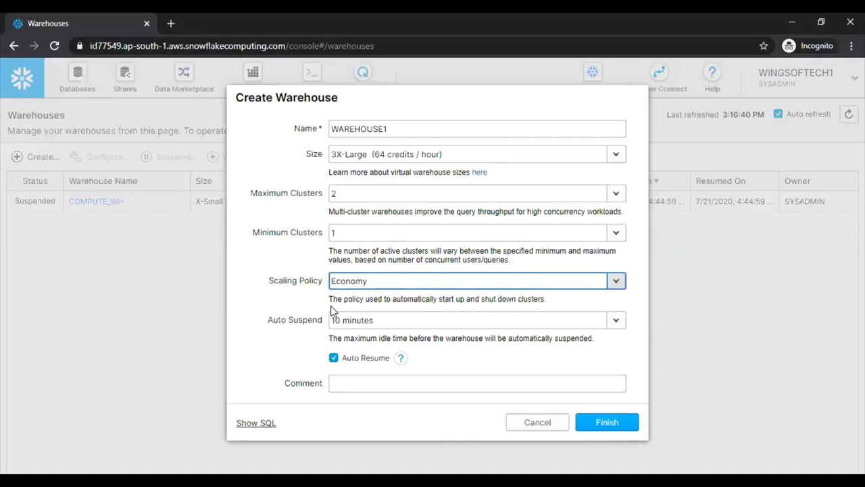
mouse_move(438, 317)
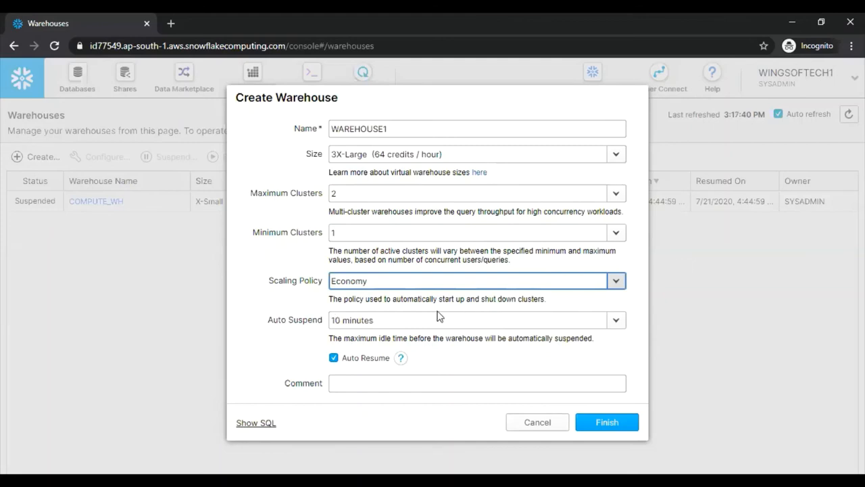
mouse_move(335, 316)
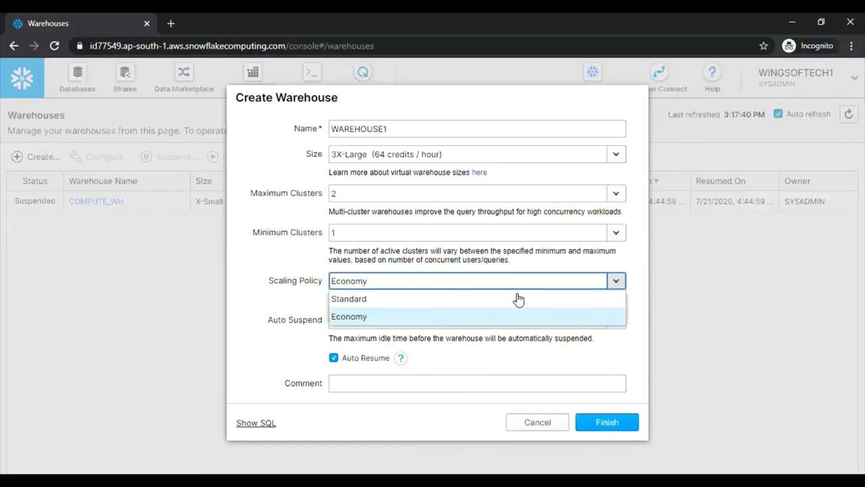
mouse_move(365, 303)
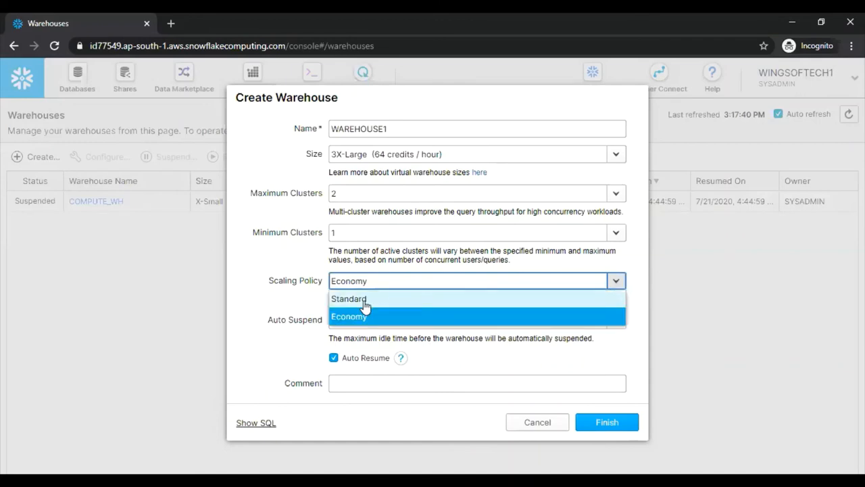
left_click(349, 299)
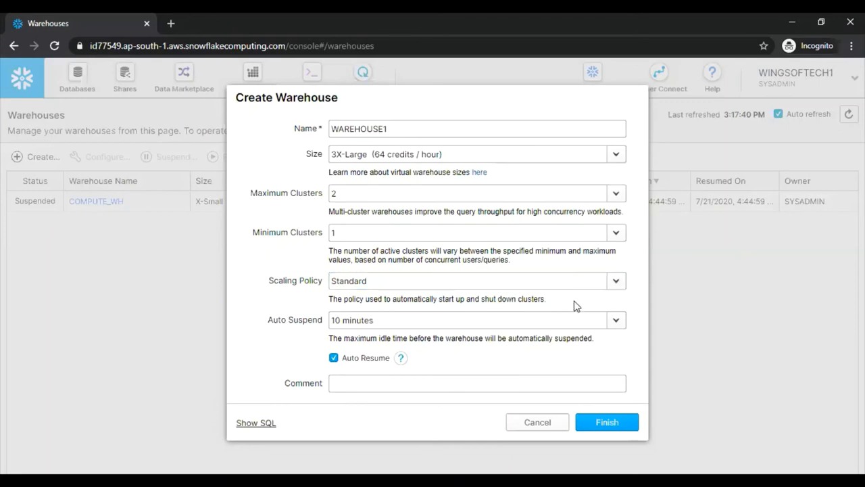
mouse_move(313, 338)
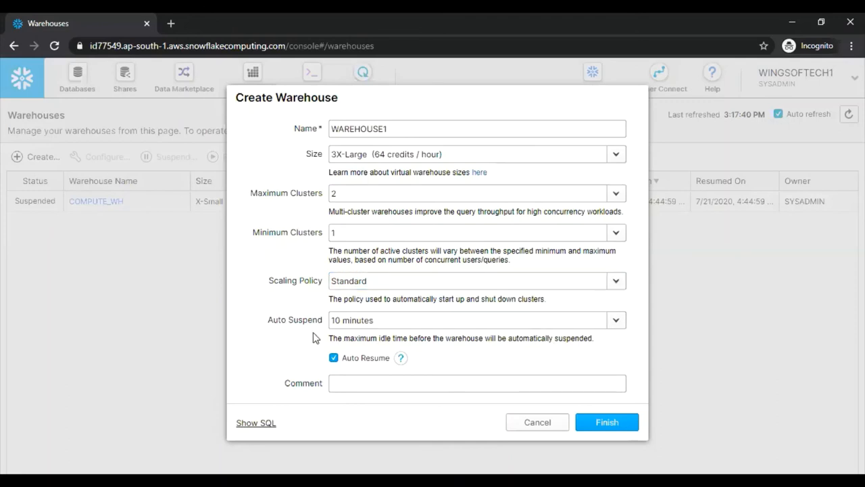
mouse_move(376, 367)
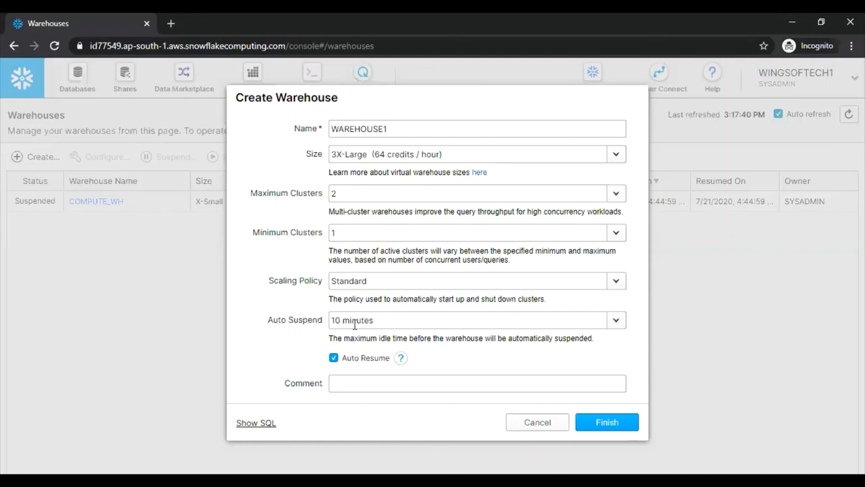
mouse_move(417, 376)
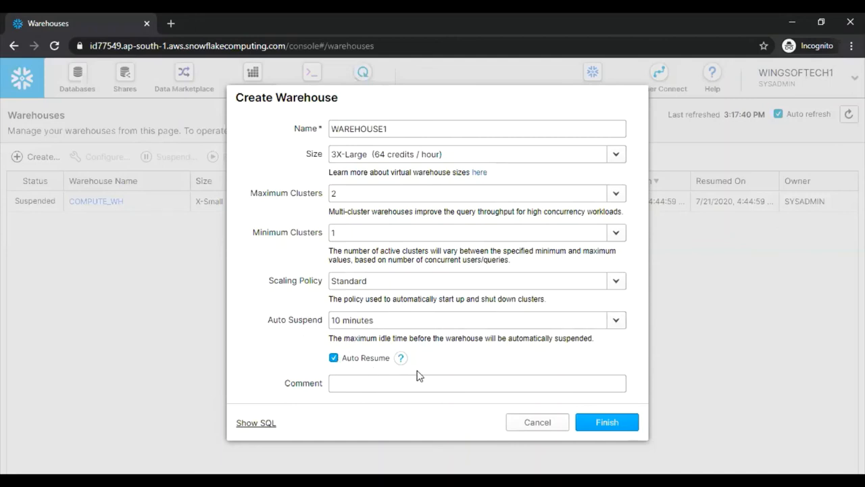
mouse_move(405, 366)
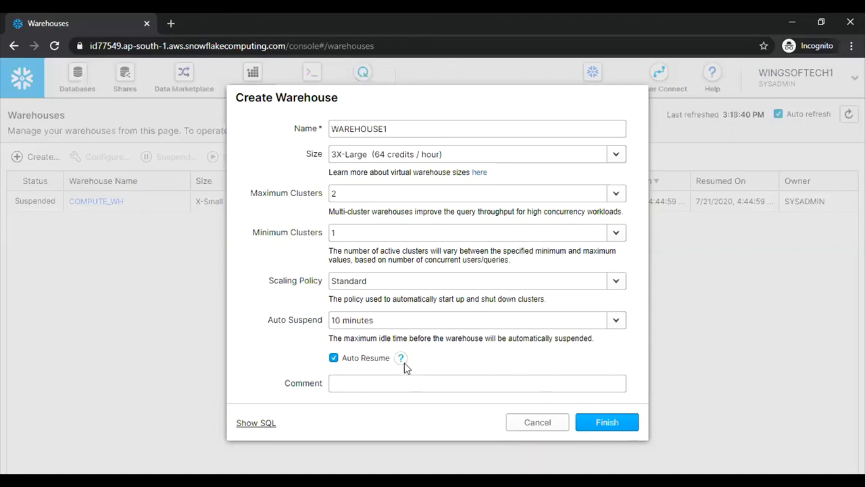
mouse_move(610, 332)
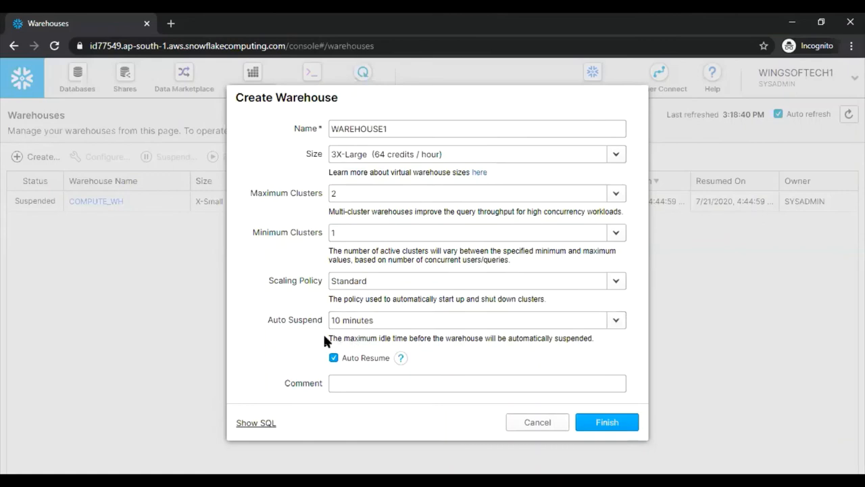
mouse_move(568, 345)
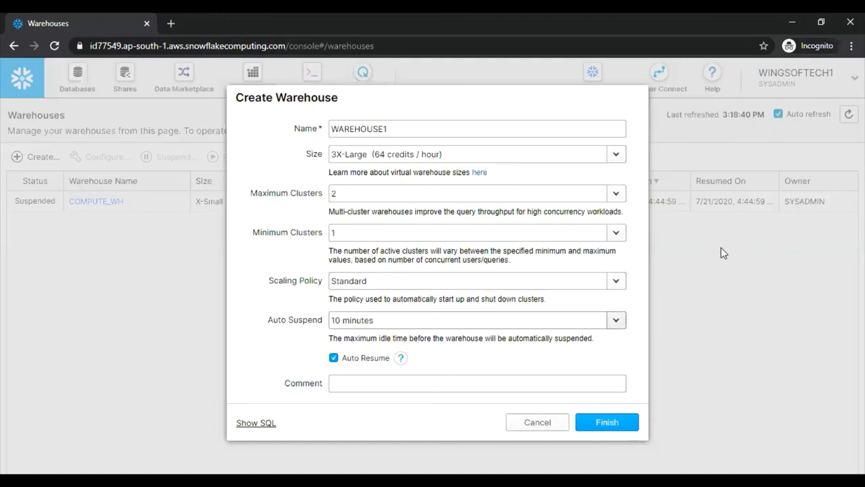
mouse_move(11, 222)
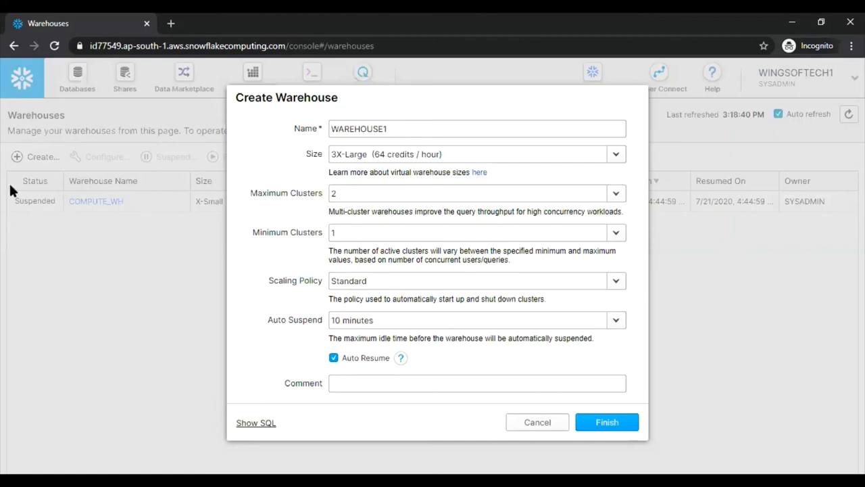
mouse_move(82, 219)
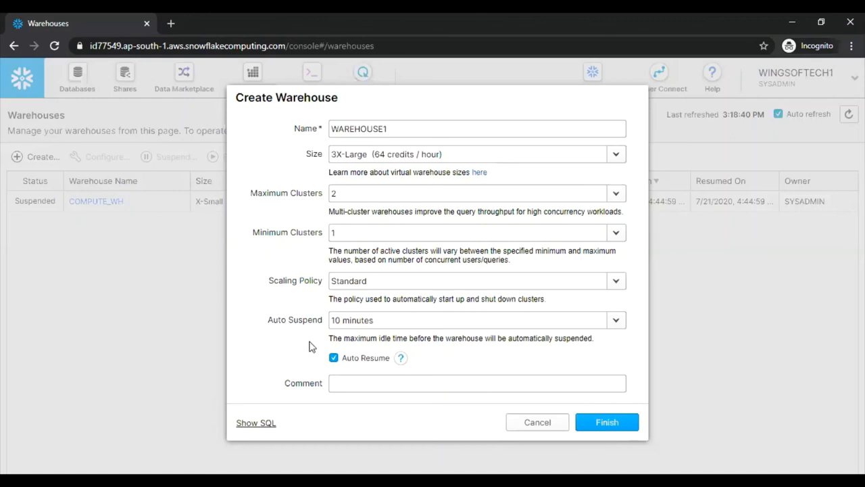
mouse_move(384, 365)
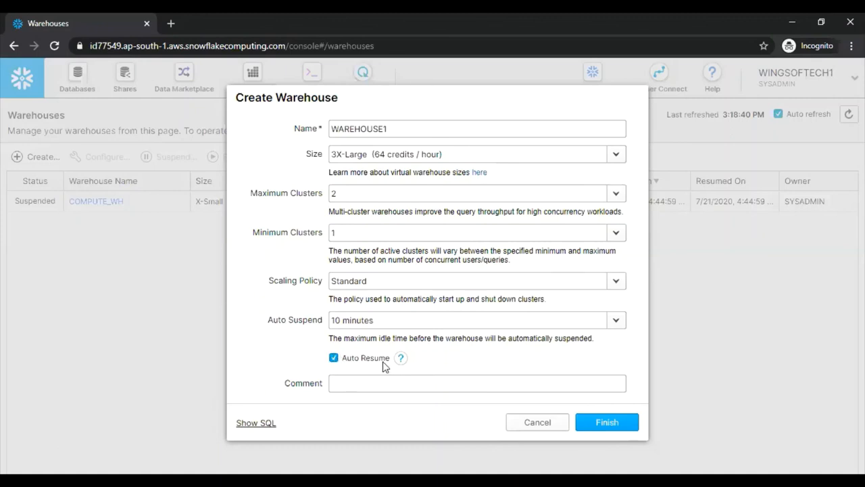
mouse_move(385, 368)
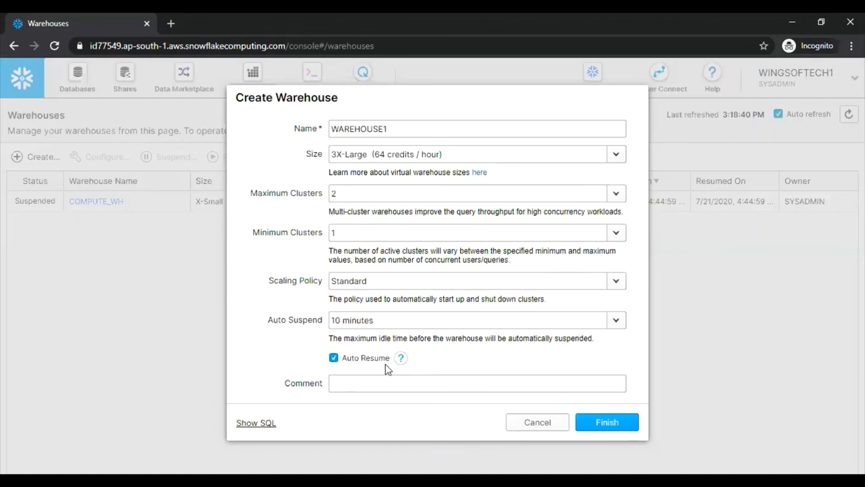
mouse_move(373, 369)
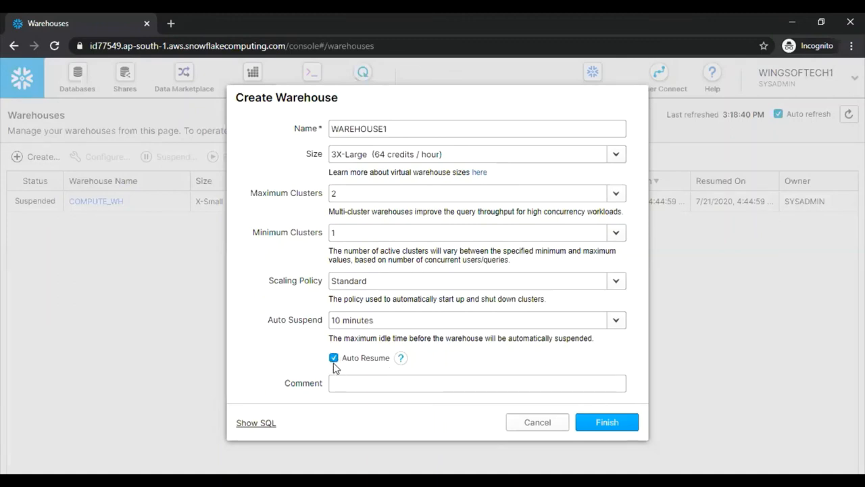
mouse_move(352, 362)
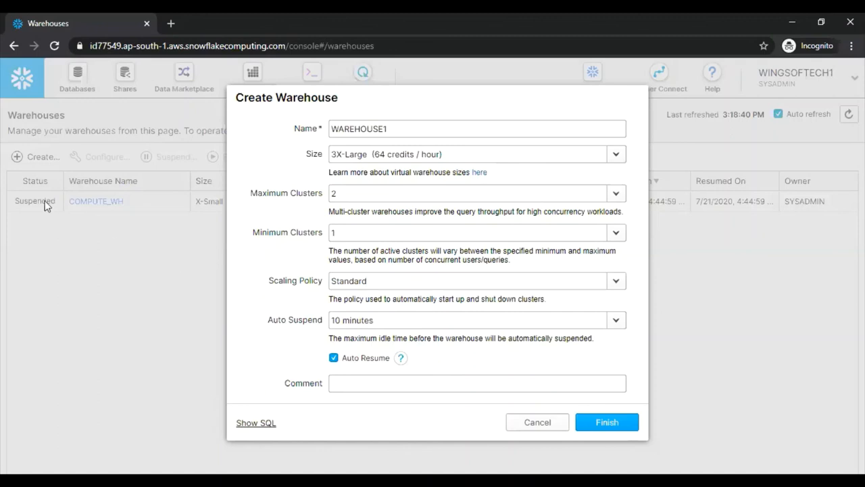
mouse_move(365, 319)
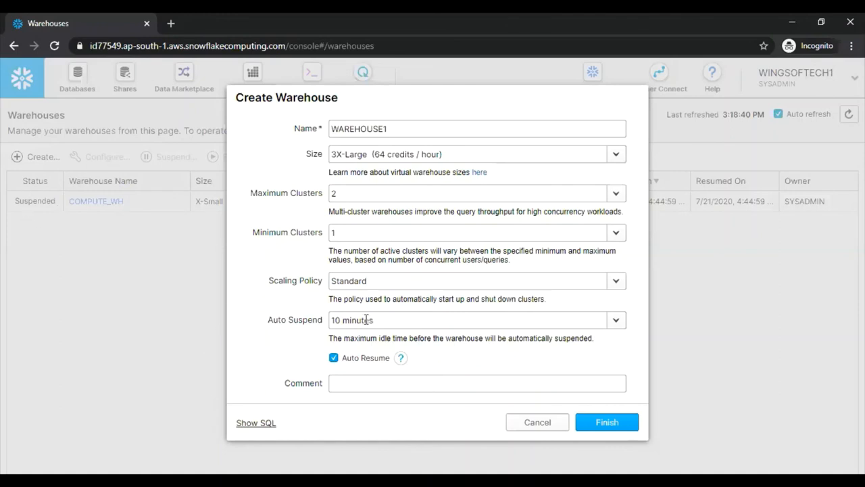
mouse_move(328, 296)
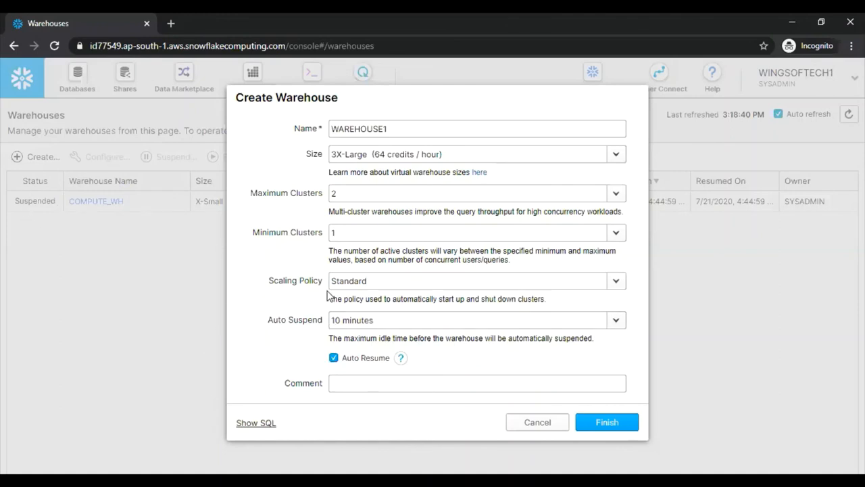
mouse_move(20, 236)
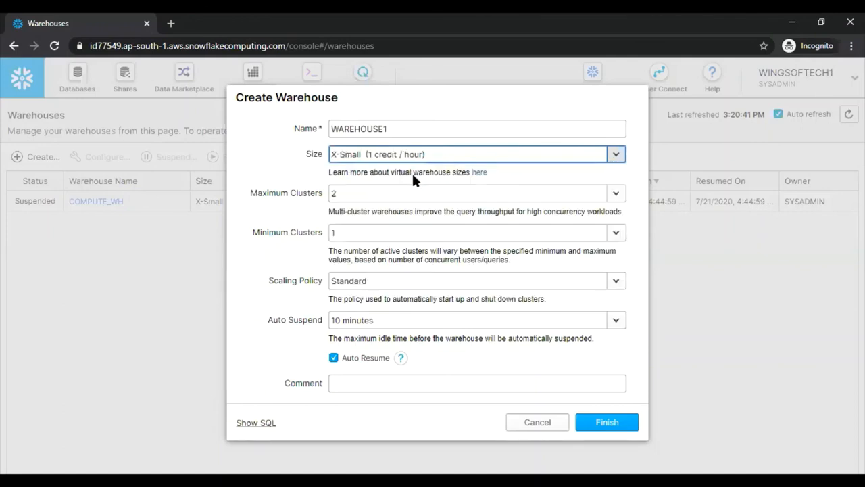
Set auto suspend to 5 minutes instead of 10, keeping X-Small and Standard
left_click(473, 192)
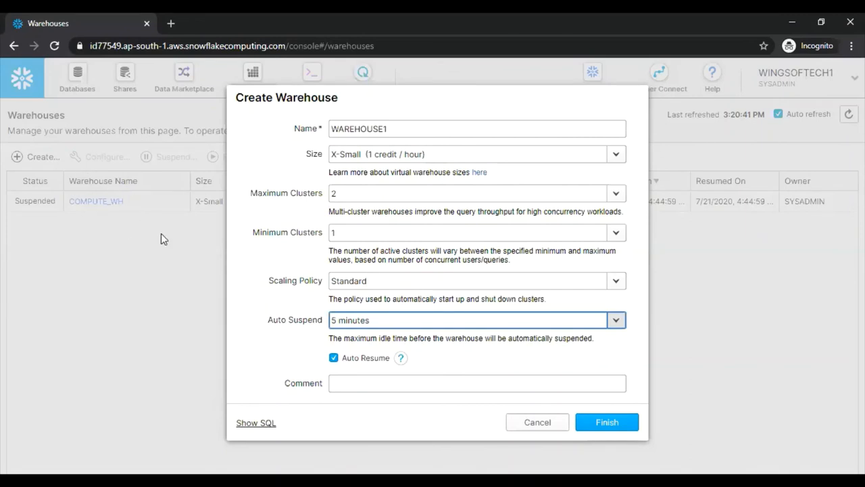
mouse_move(312, 391)
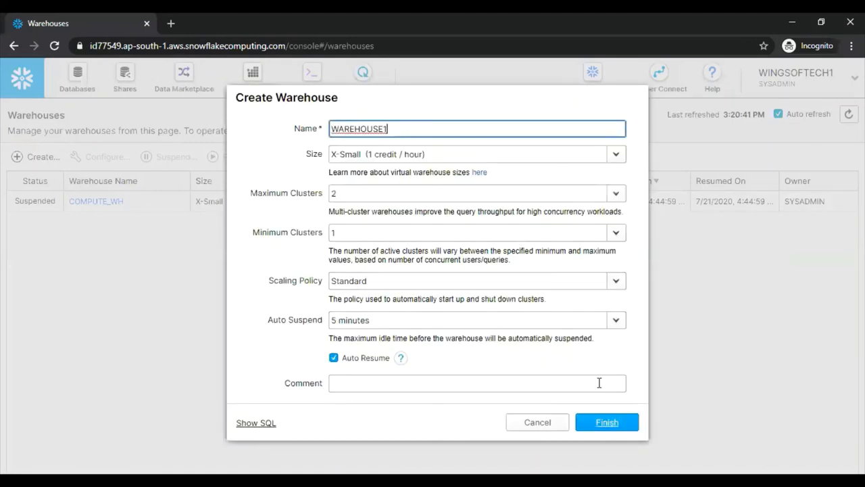
Finish creating WAREHOUSE1 so it shows Started above the suspended COMPUTE_WH
left_click(606, 422)
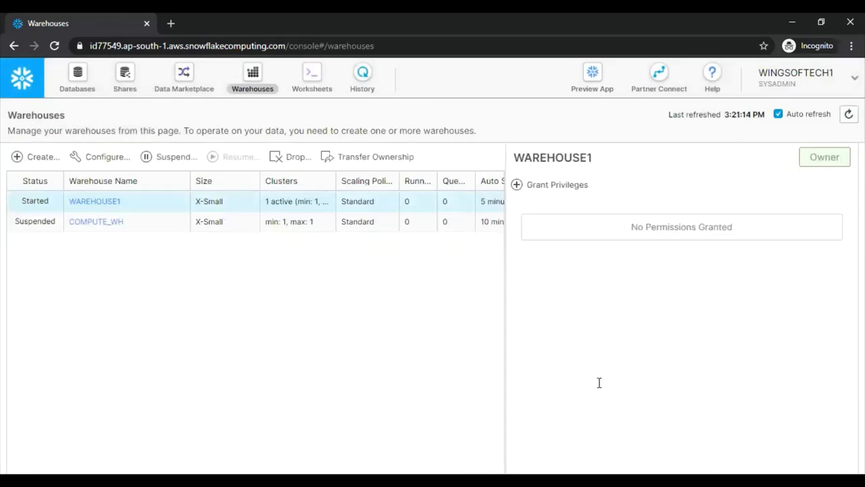
mouse_move(151, 300)
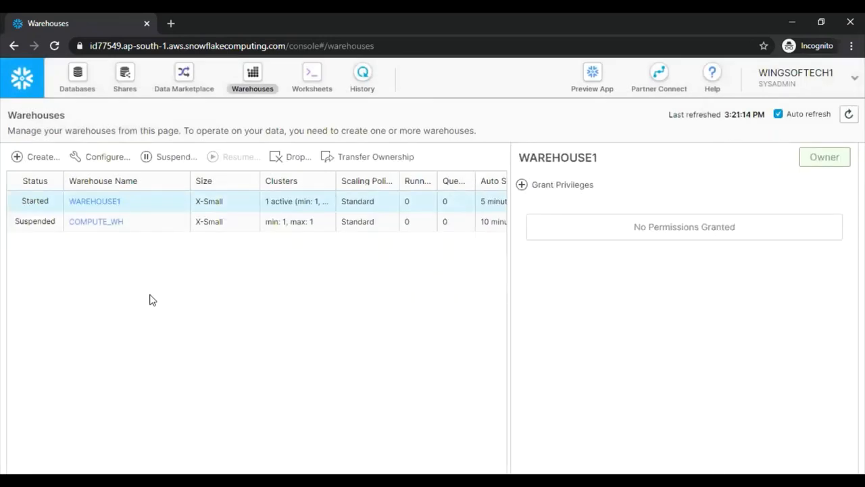
mouse_move(35, 200)
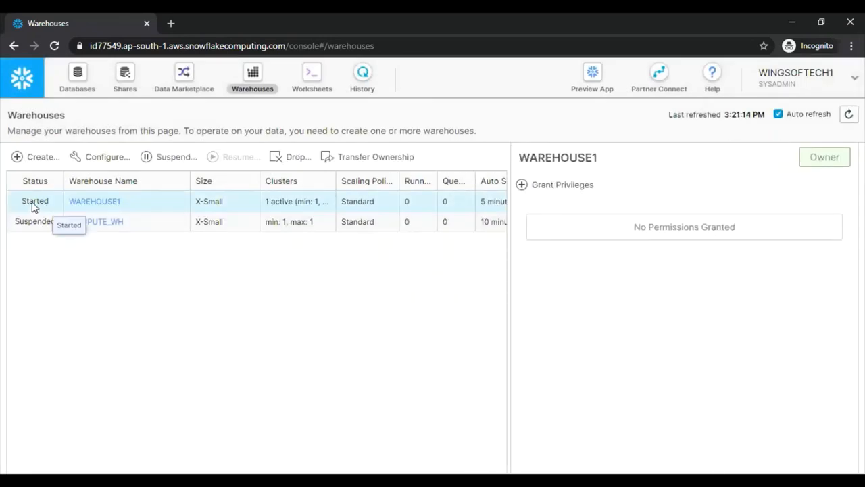
mouse_move(94, 200)
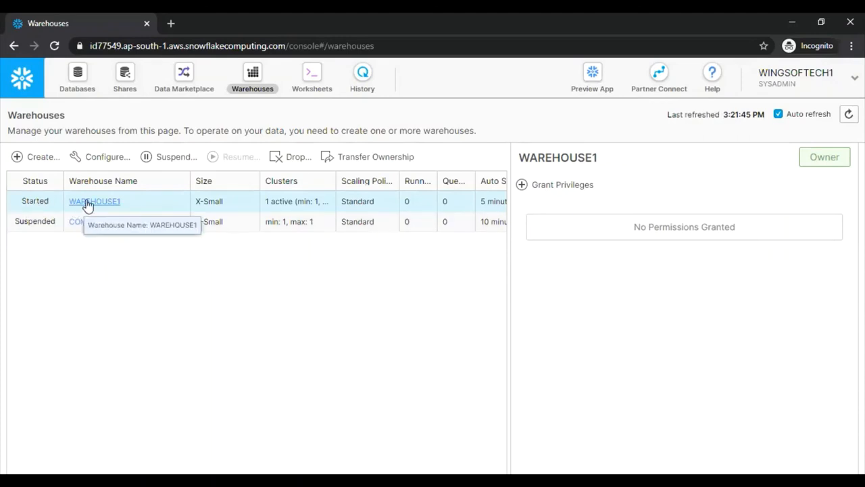
mouse_move(397, 338)
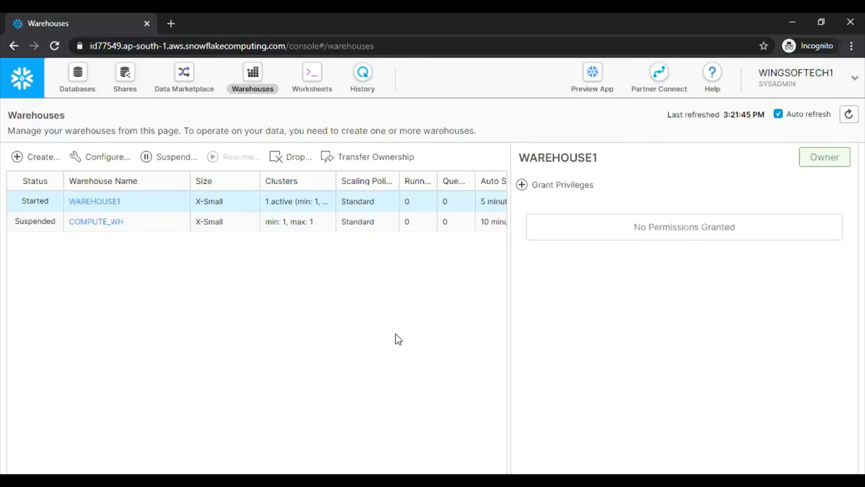